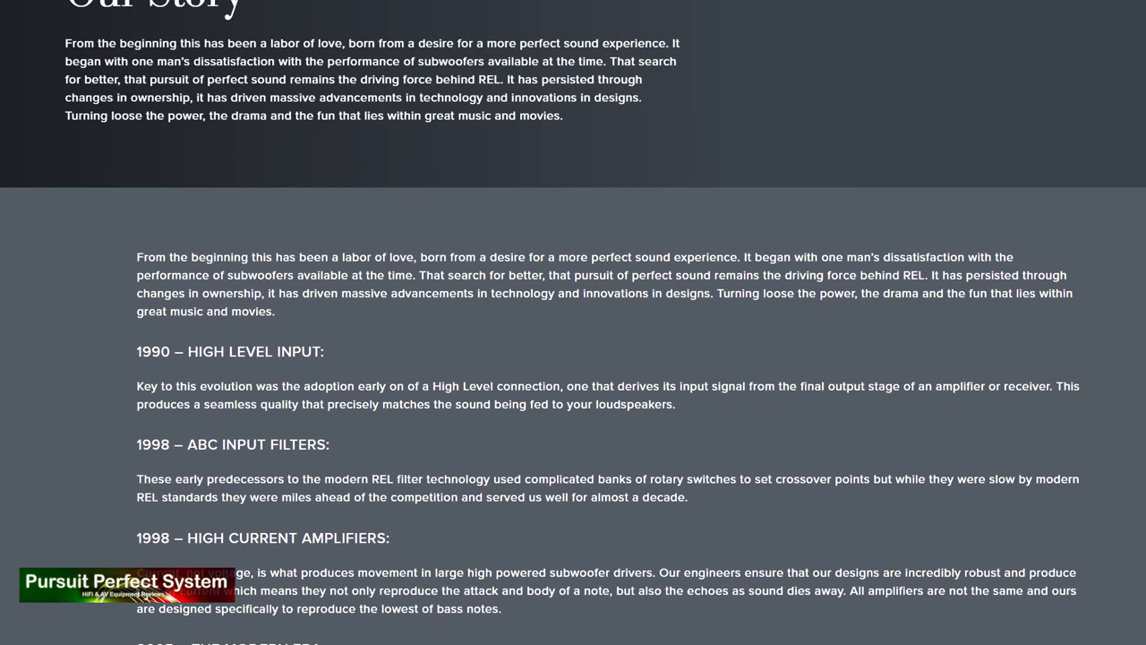
scroll(down, 3)
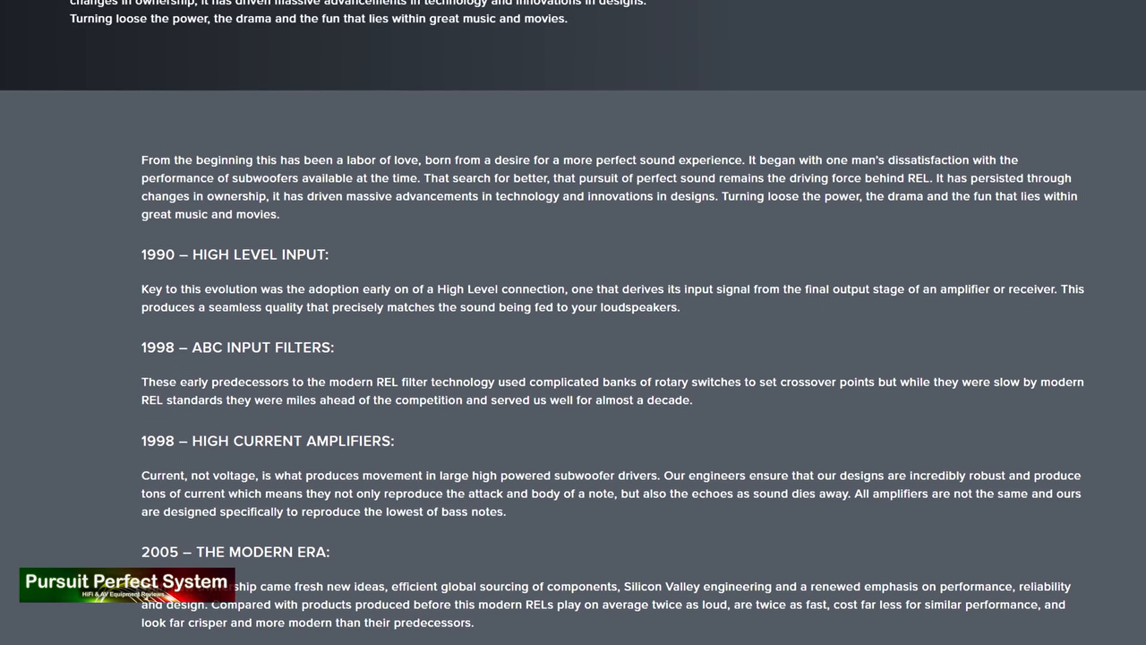
scroll(down, 3)
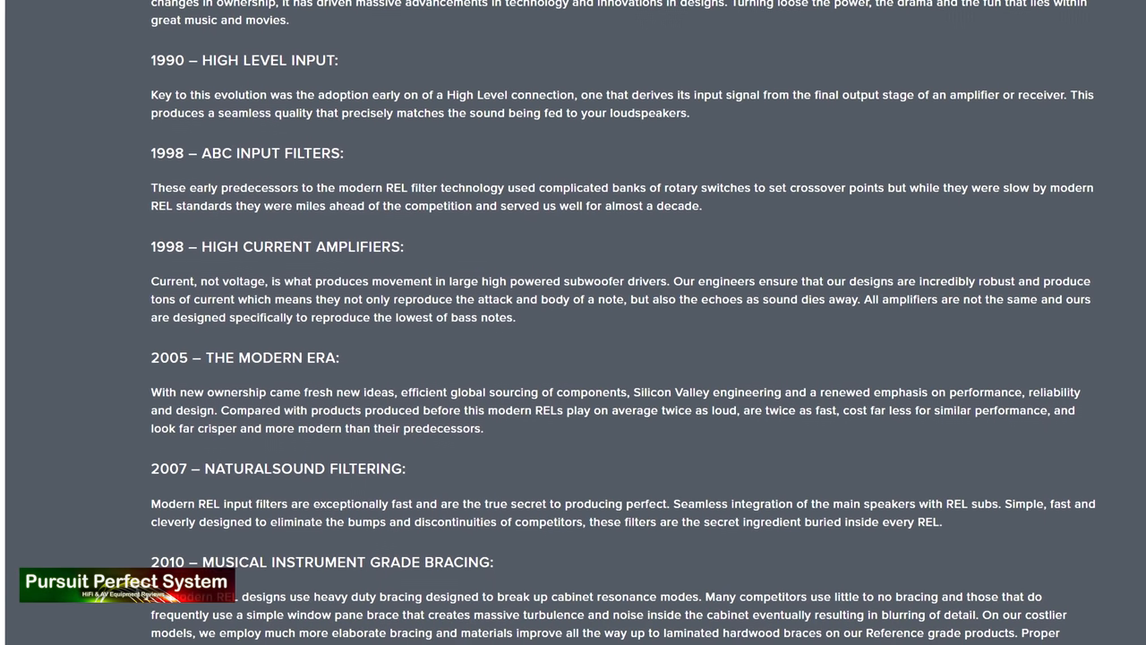
scroll(down, 3)
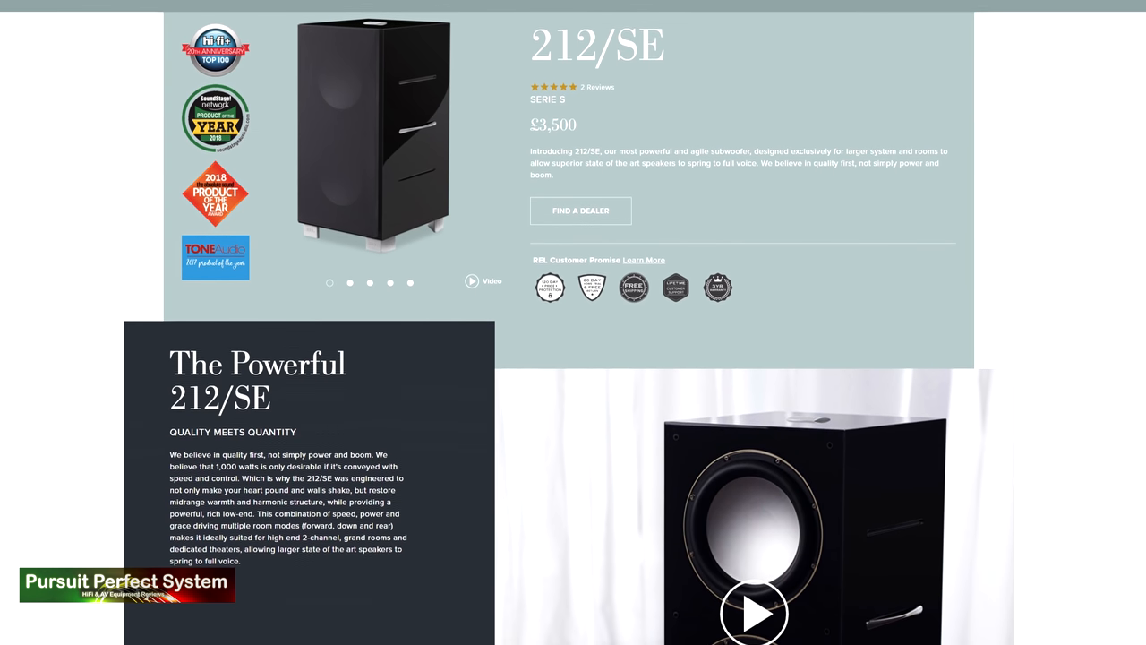
scroll(down, 3)
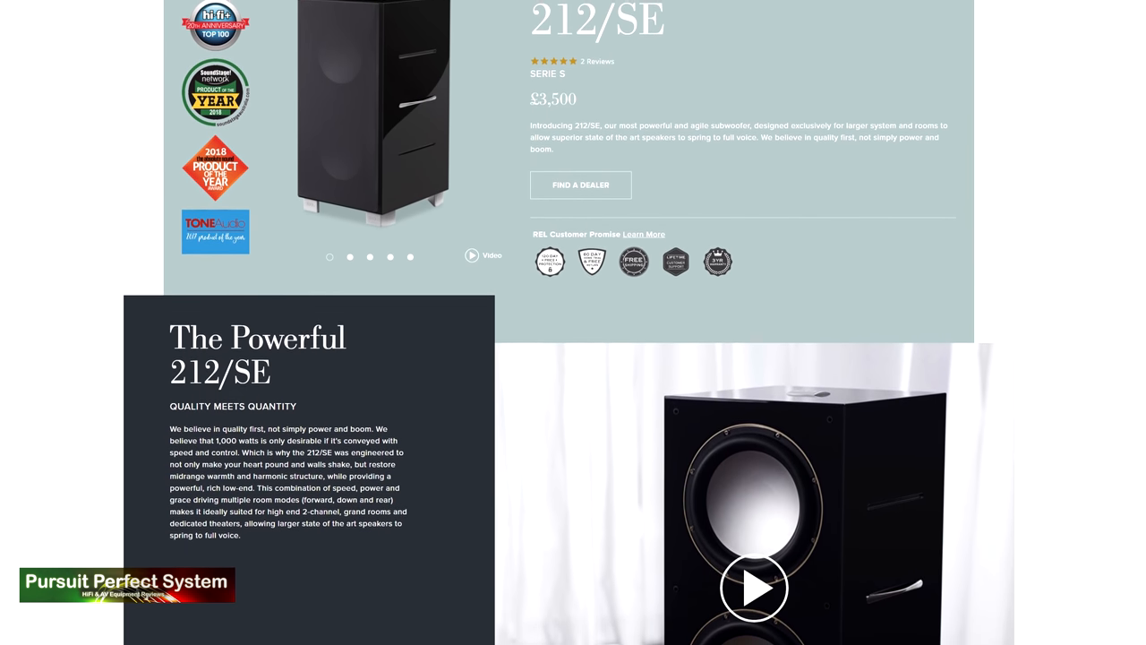